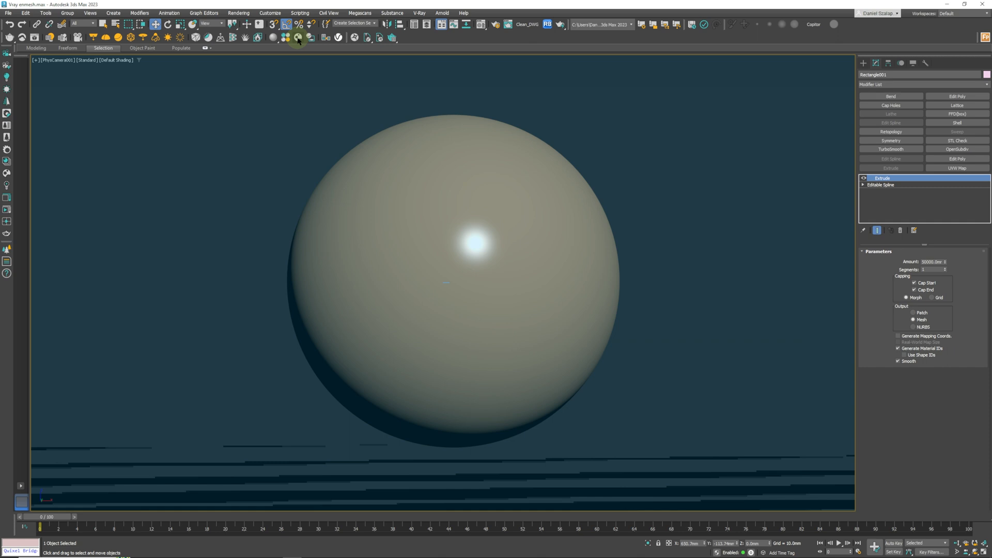
mouse_move(296, 37)
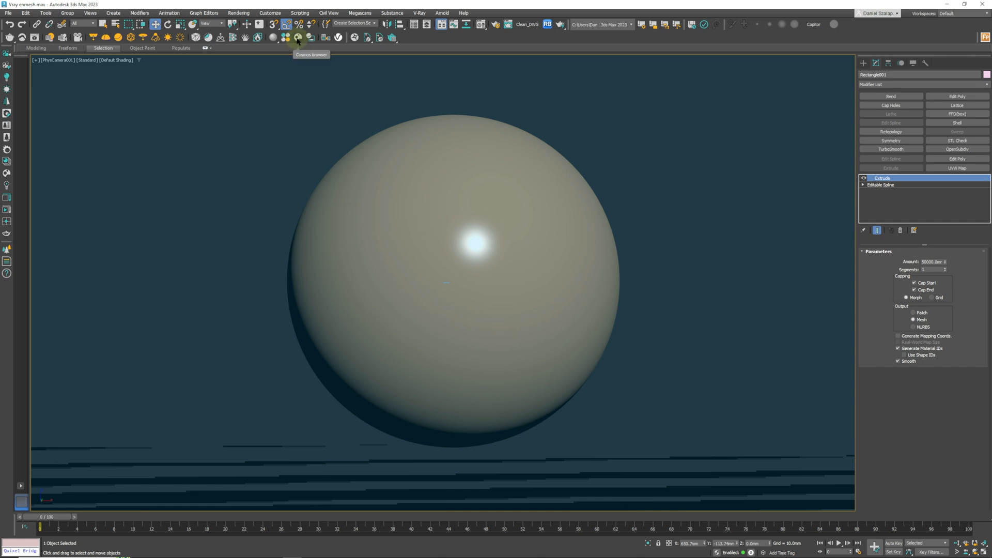
Launch the Chaos Cosmos Browser from the V-Ray toolbar
click(298, 38)
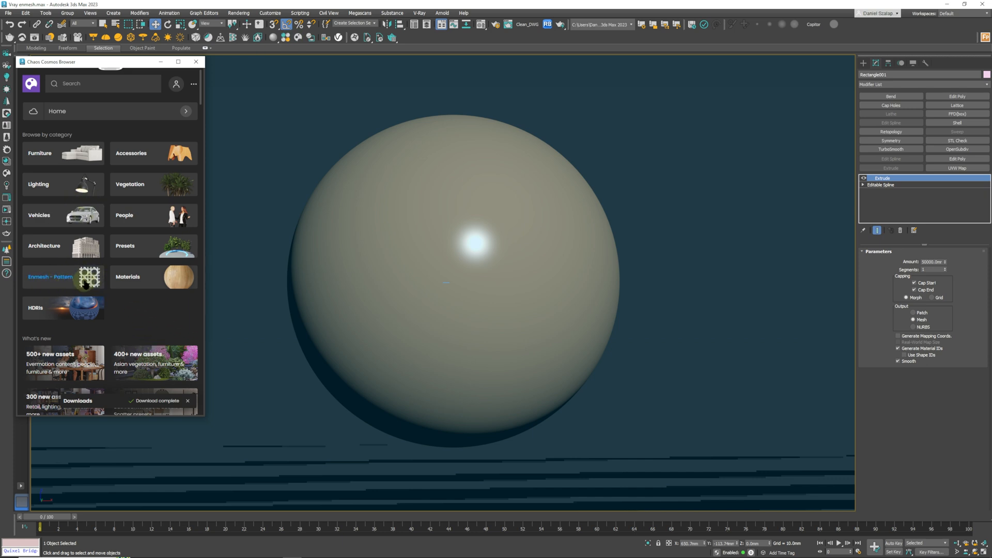
Browse the Enmesh - Pattern category and bring a woven pattern tile into the scene
click(50, 277)
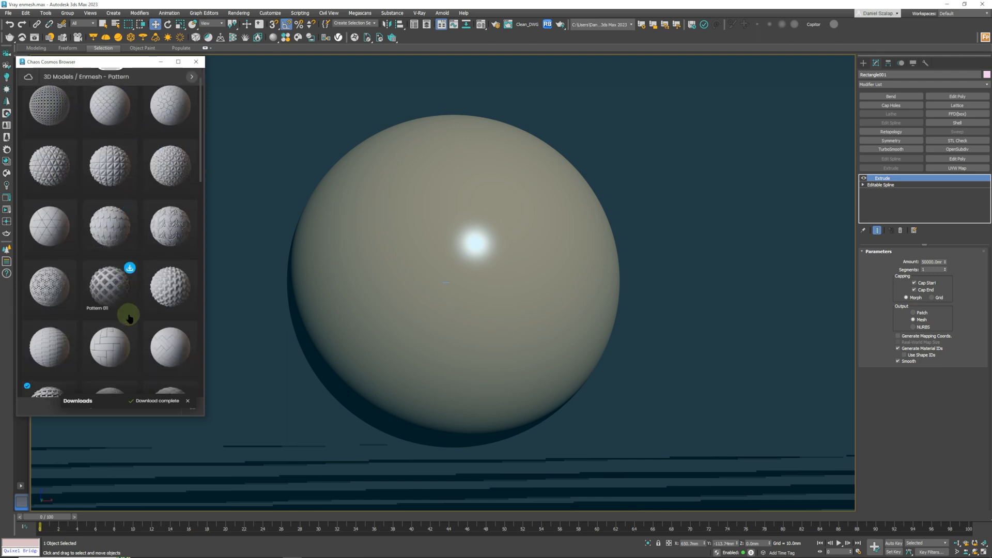
scroll(down, 3)
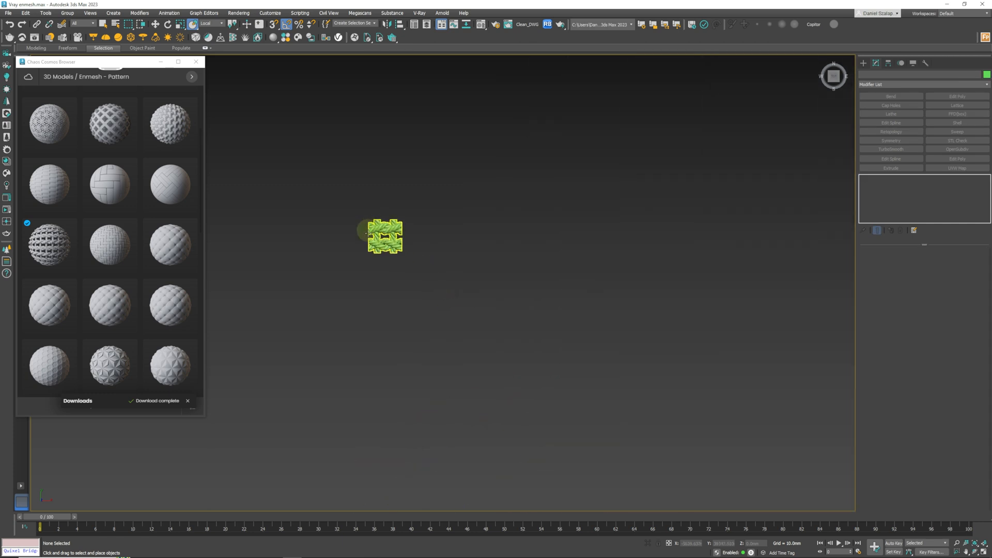
Select the placed Pattern 016_001 VRayProxy tile to show its proxy settings
click(384, 238)
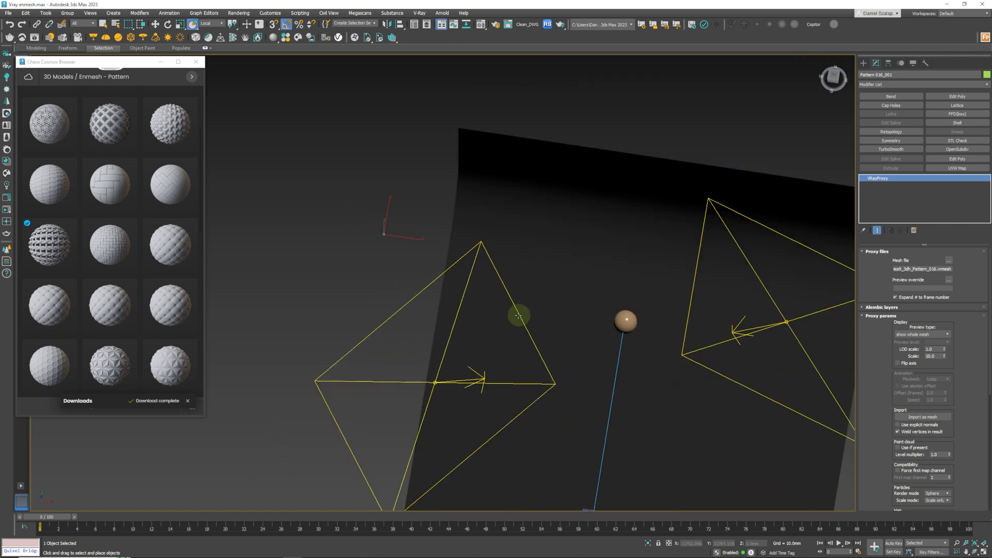
Frame the sphere and give it a VRayEnmeshMod using Pattern 016_001
drag(519, 316, 468, 278)
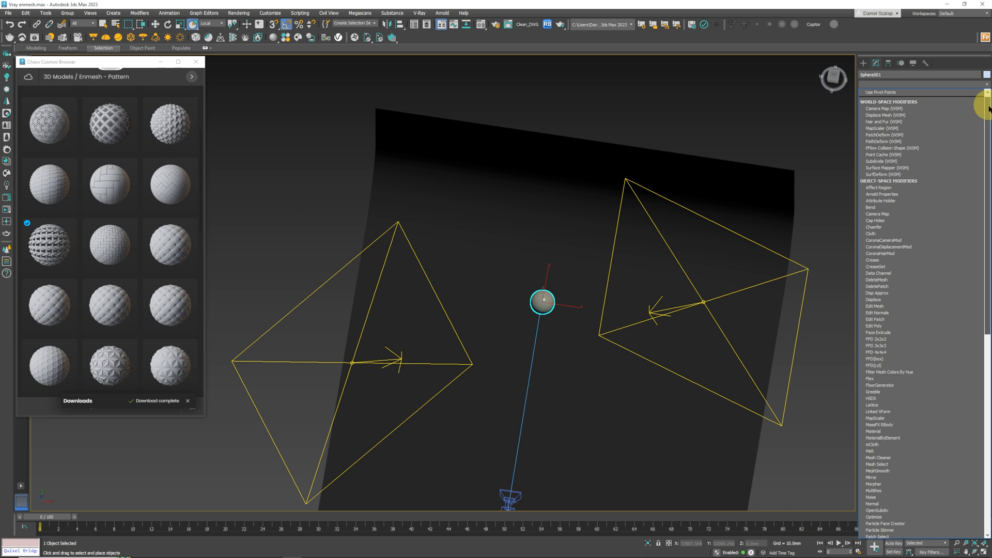
scroll(down, 3)
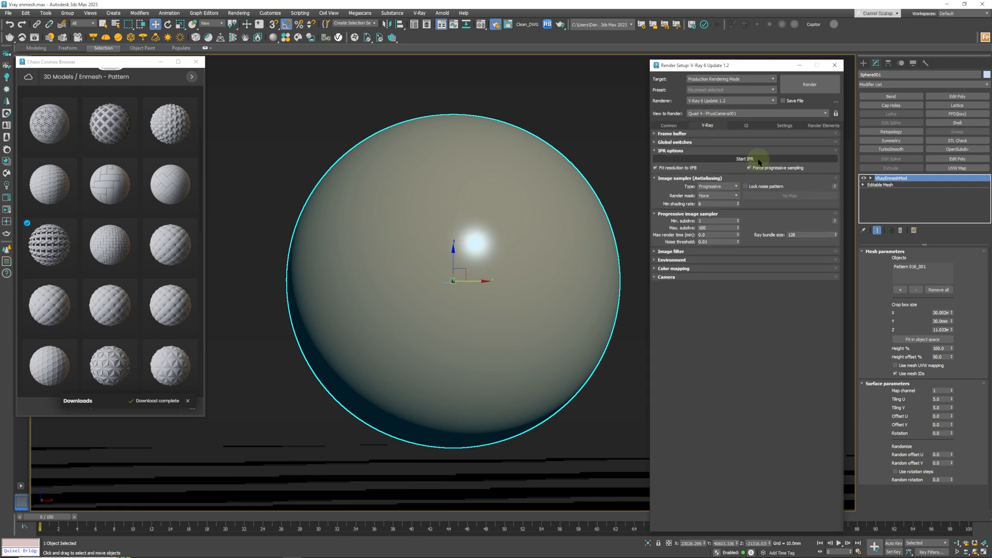
Start the V-Ray IPR render showing the sphere in the woven Enmesh pattern
click(745, 159)
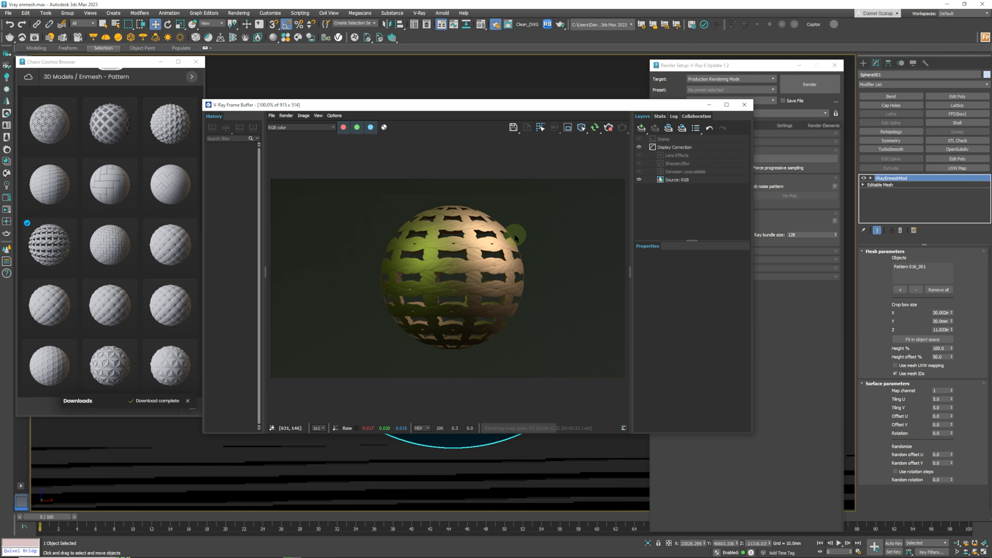
mouse_move(591, 159)
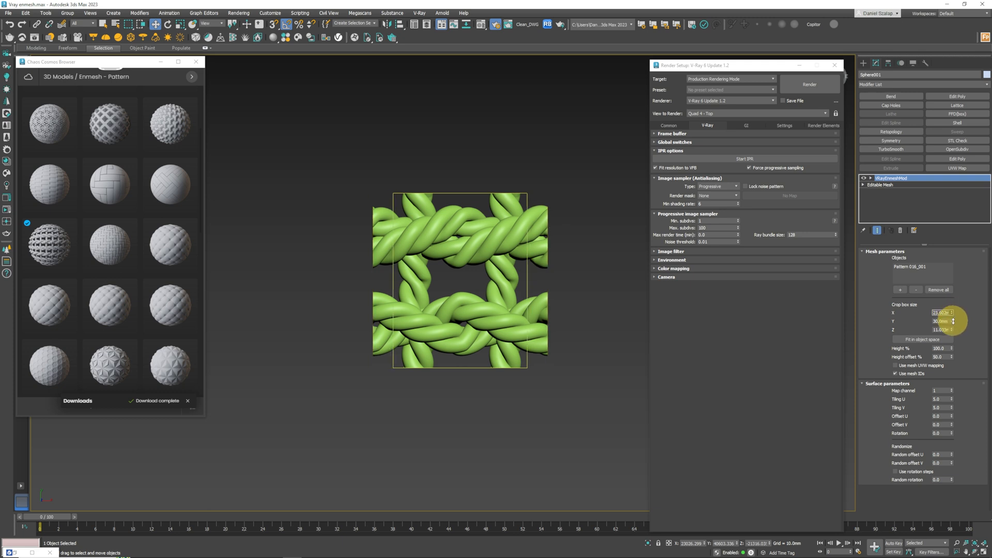
Reduce the Enmesh crop box size in X and Y to tighten the tile repeat
drag(952, 320, 952, 326)
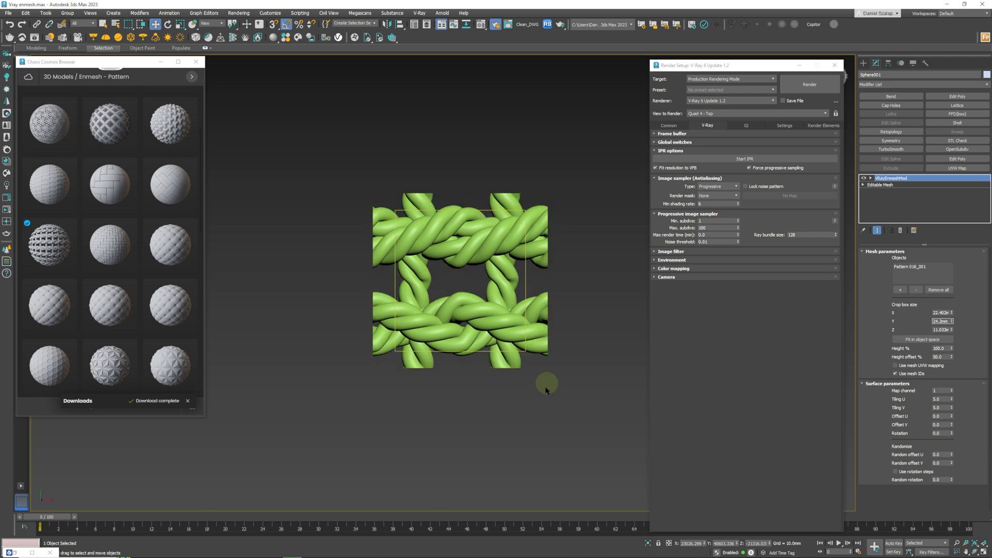
click(942, 321)
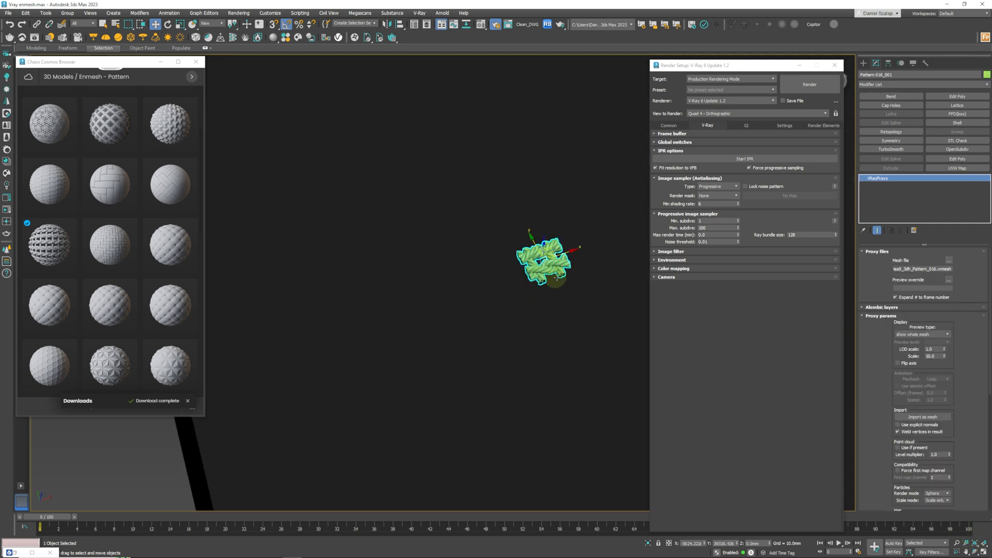
drag(548, 260, 509, 291)
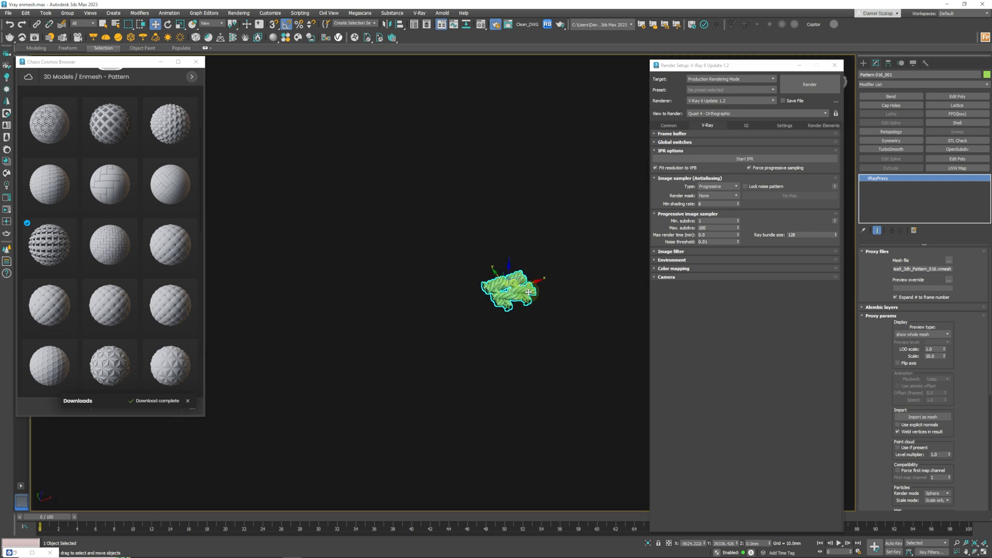
drag(510, 292, 469, 294)
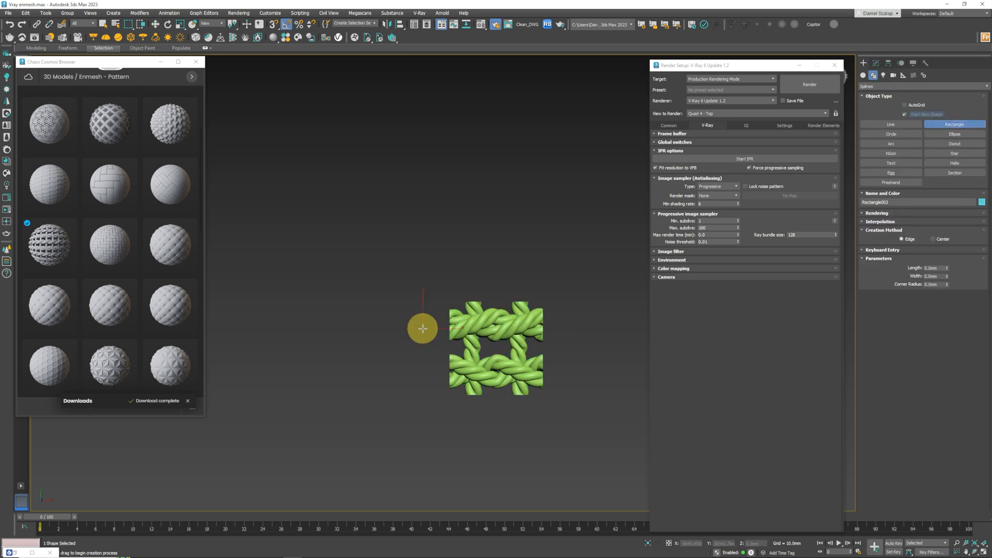
Draw rectangle shapes over the woven pattern tile in the Top viewport
drag(422, 329, 453, 357)
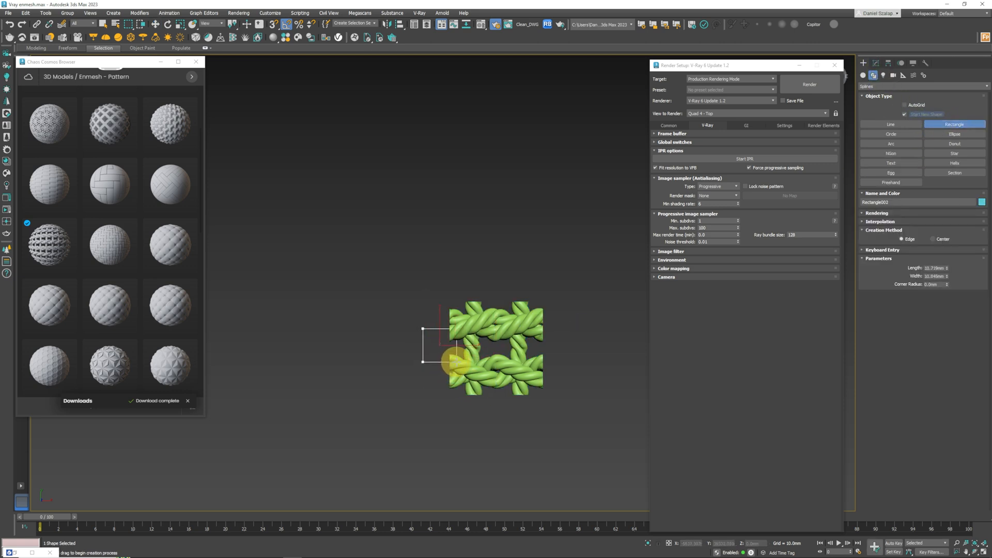
drag(453, 355, 503, 343)
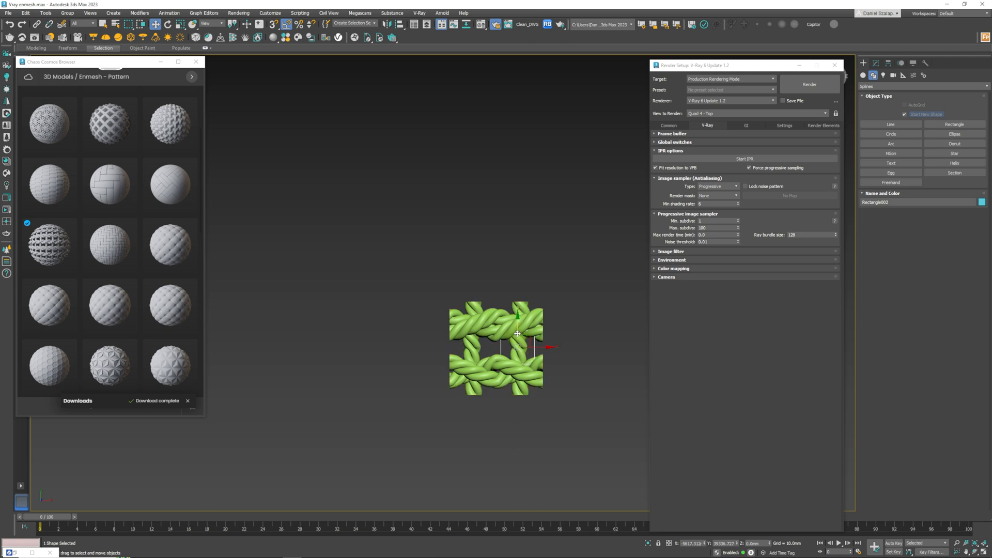
drag(518, 333, 517, 306)
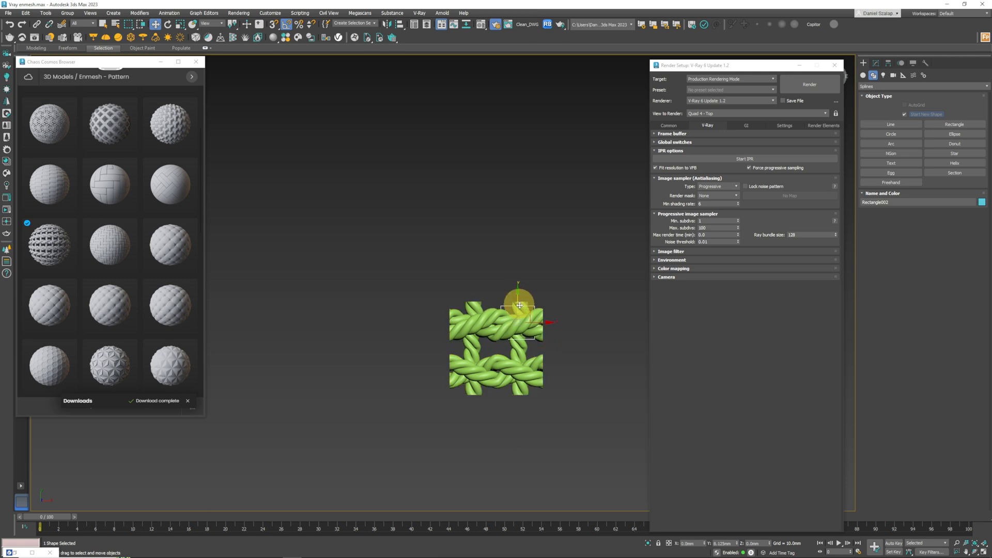
drag(519, 306, 531, 342)
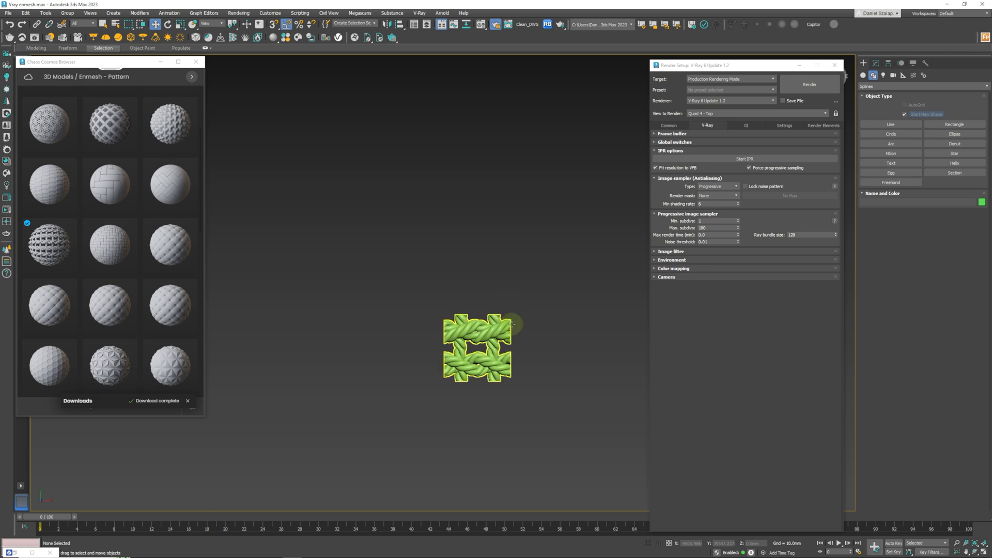
Set the Enmesh crop box to about 30 mm at 3000% height and re-render as rope bands
click(744, 158)
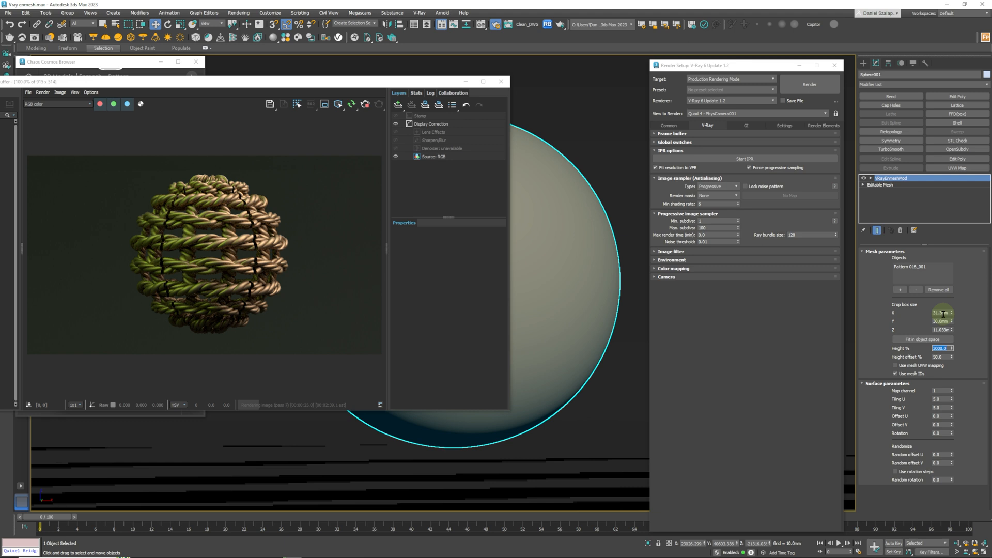
click(942, 313)
text(30)
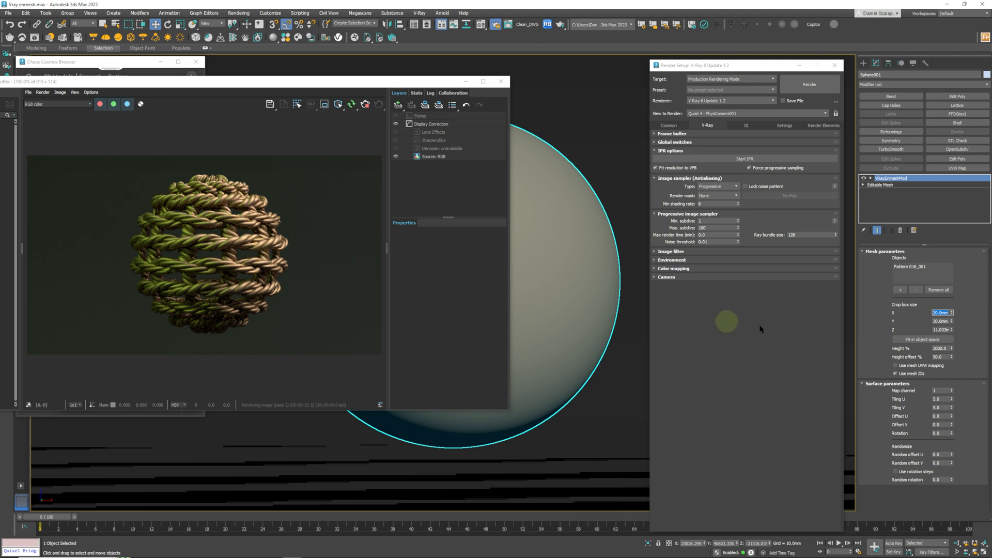
Set the Enmesh surface Tiling U and V to 10.0 for a dense rope weave
click(941, 400)
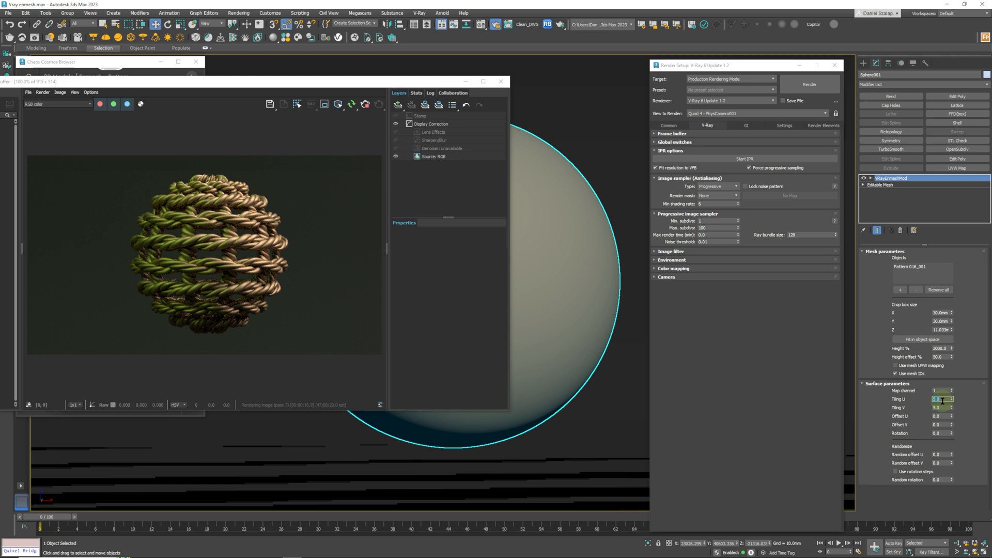
text(10.0)
click(939, 348)
text(2000)
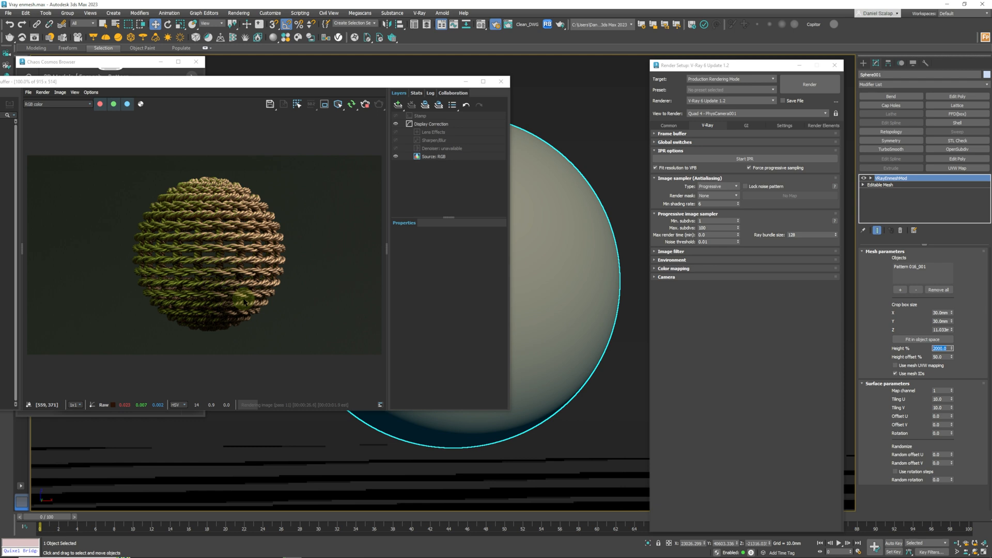
mouse_move(283, 247)
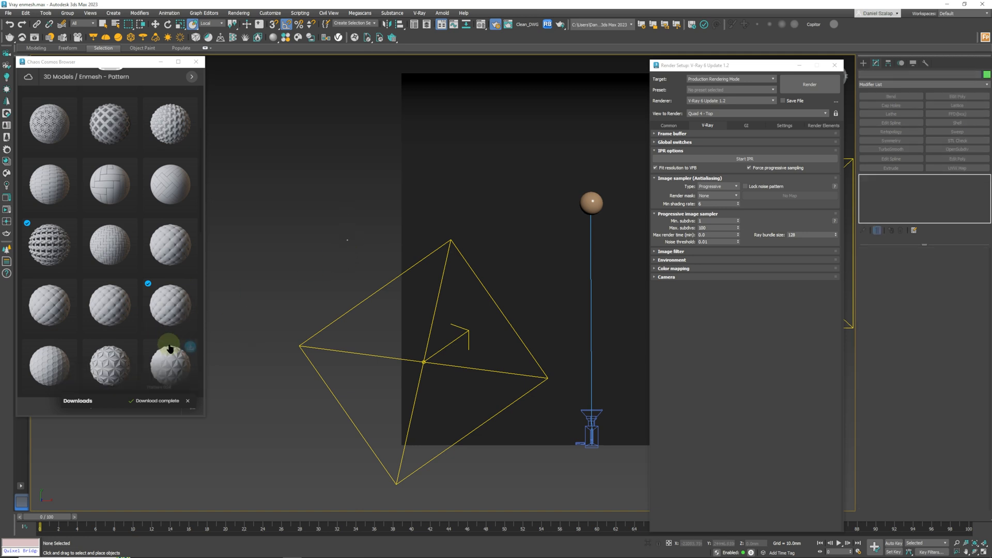
Scroll the Enmesh - Pattern collection and download Pattern 021_001
scroll(down, 3)
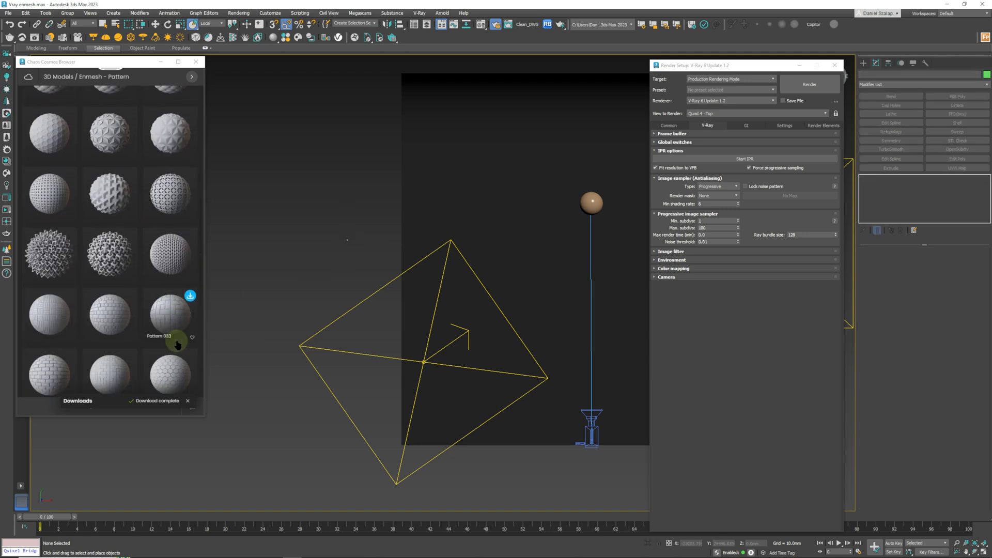
scroll(down, 3)
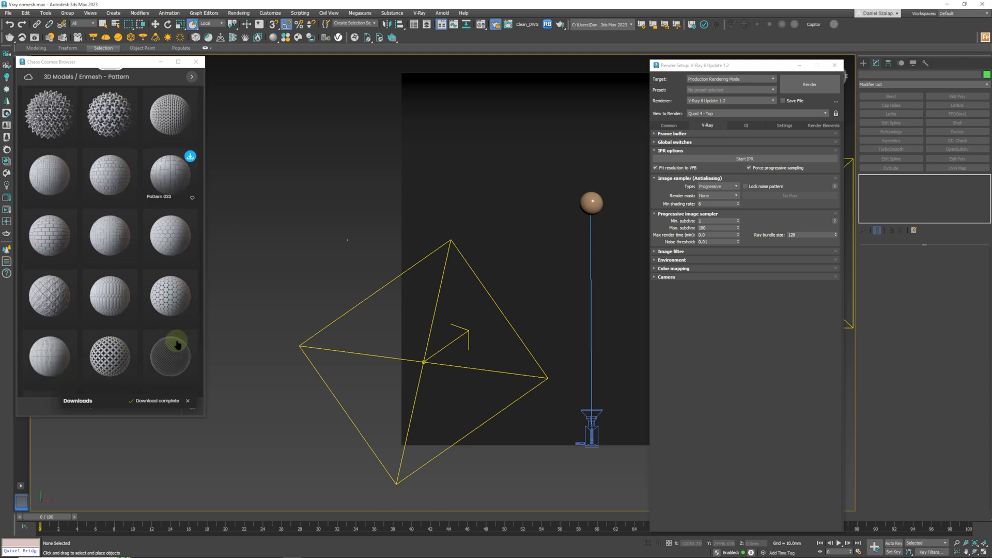
scroll(down, 3)
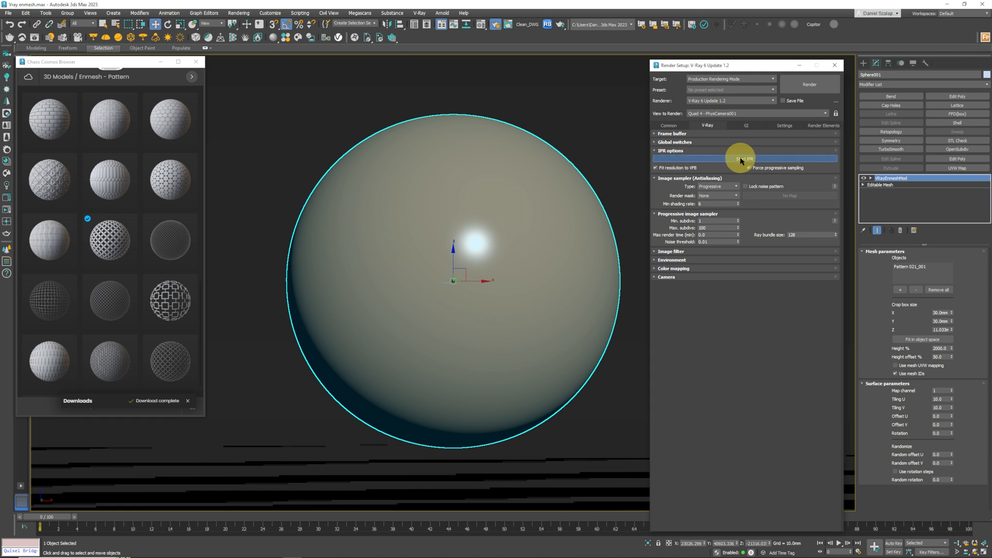
Start the V-Ray IPR render and fit the scaly pattern's crop box to the sphere
click(745, 159)
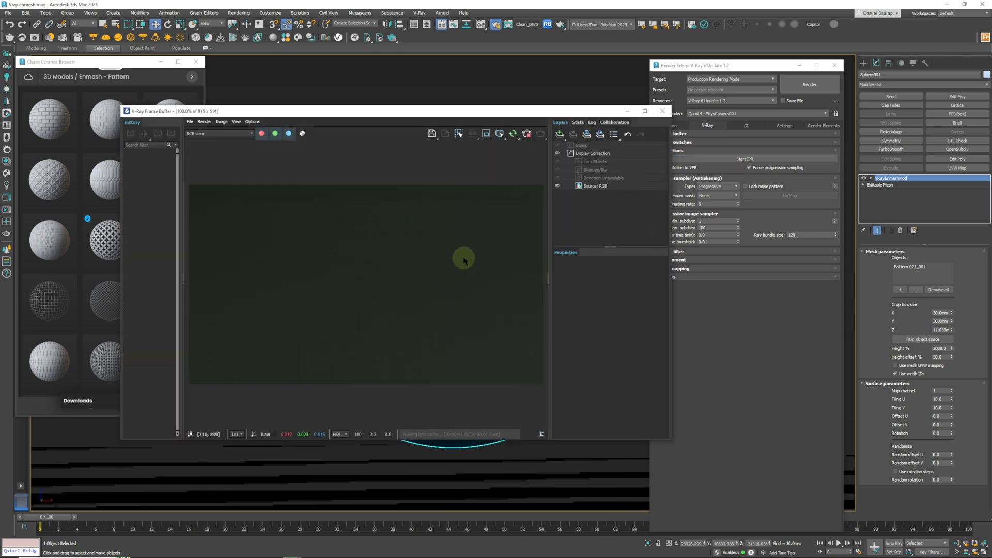
mouse_move(386, 287)
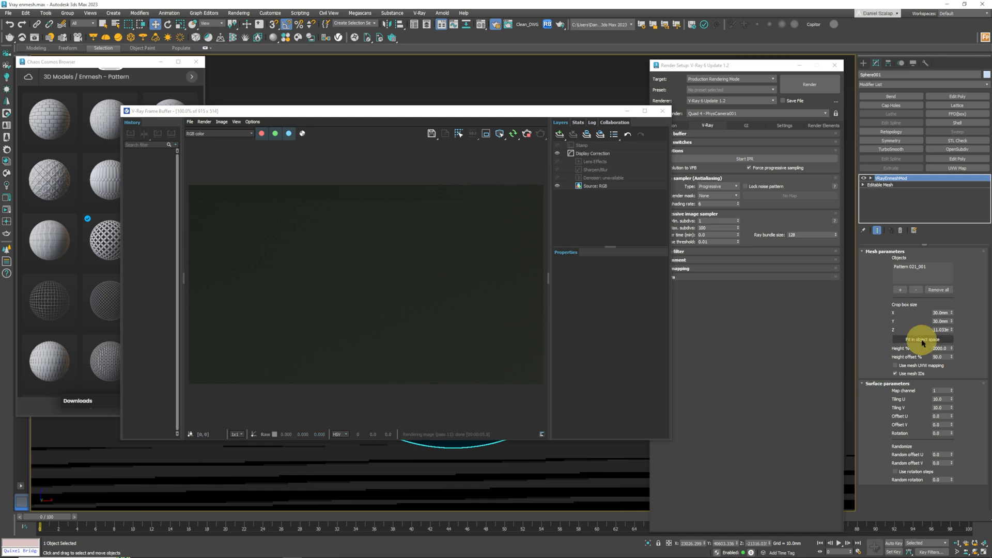
click(921, 338)
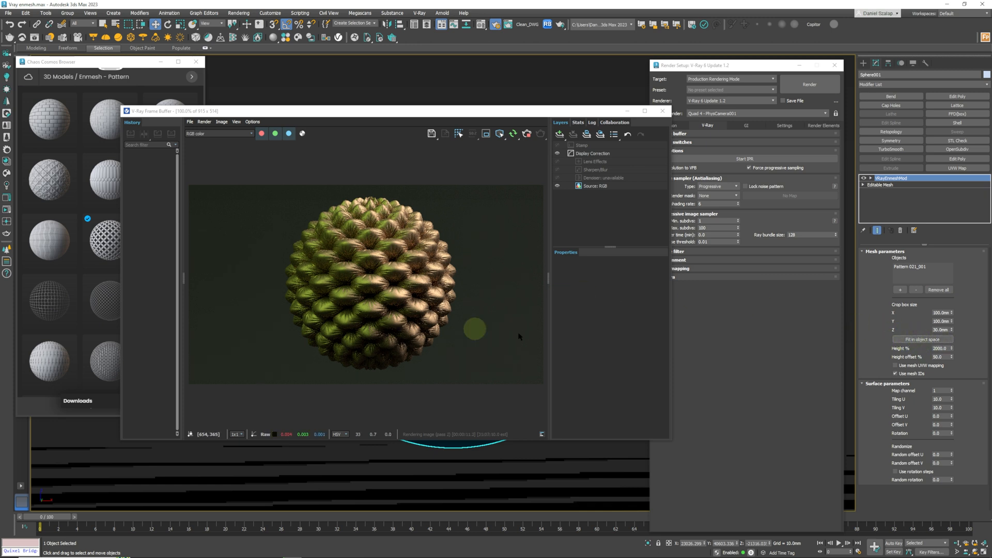
click(939, 348)
text(500)
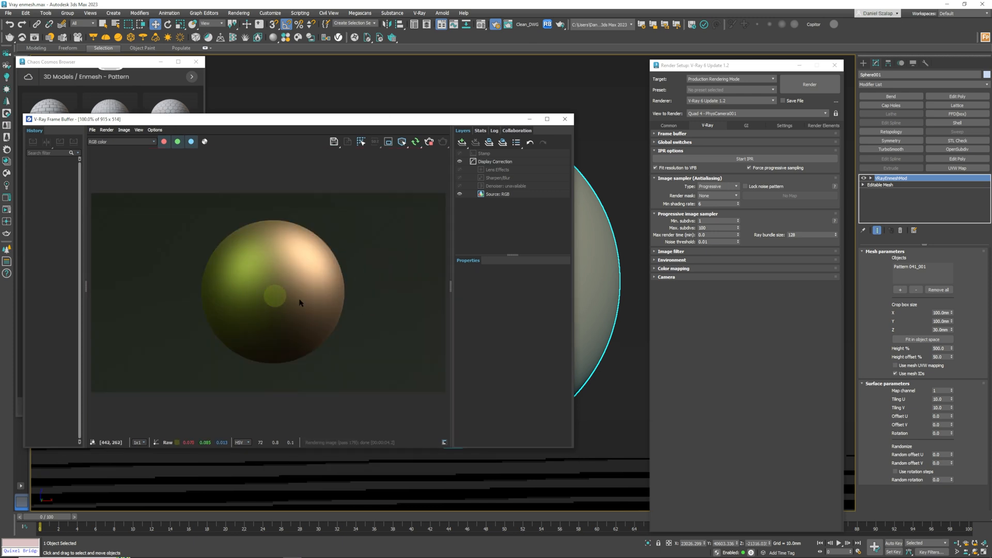
mouse_move(840, 338)
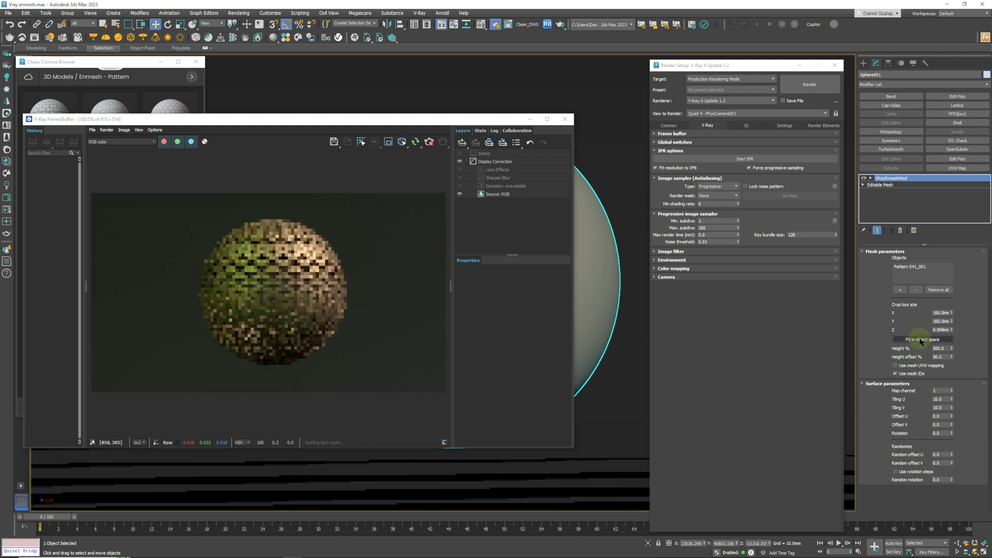
Fit the perforated diamond pattern's crop box to the sphere in object space
click(922, 339)
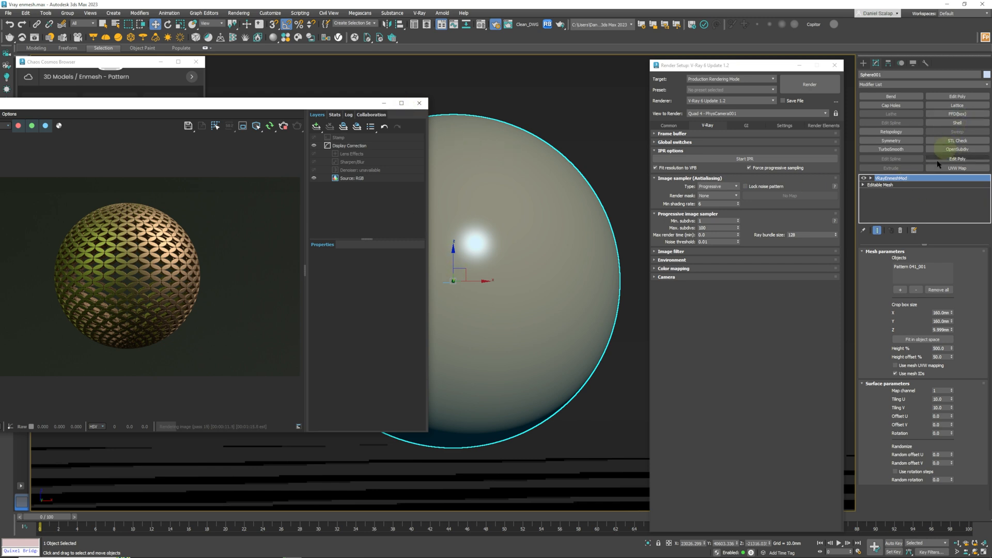
Add a Bend modifier of 54 degrees beneath Enmesh and adjust its direction
click(879, 184)
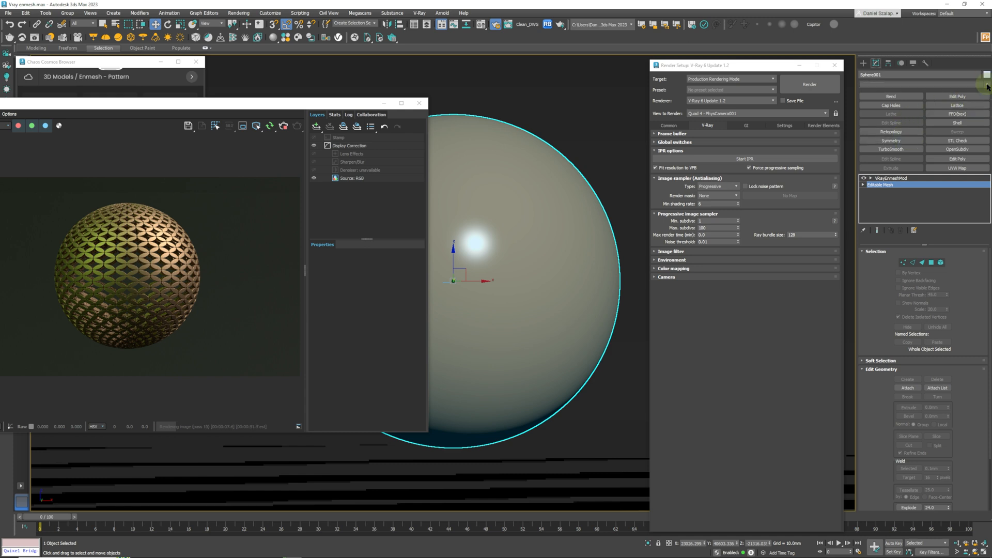
click(987, 86)
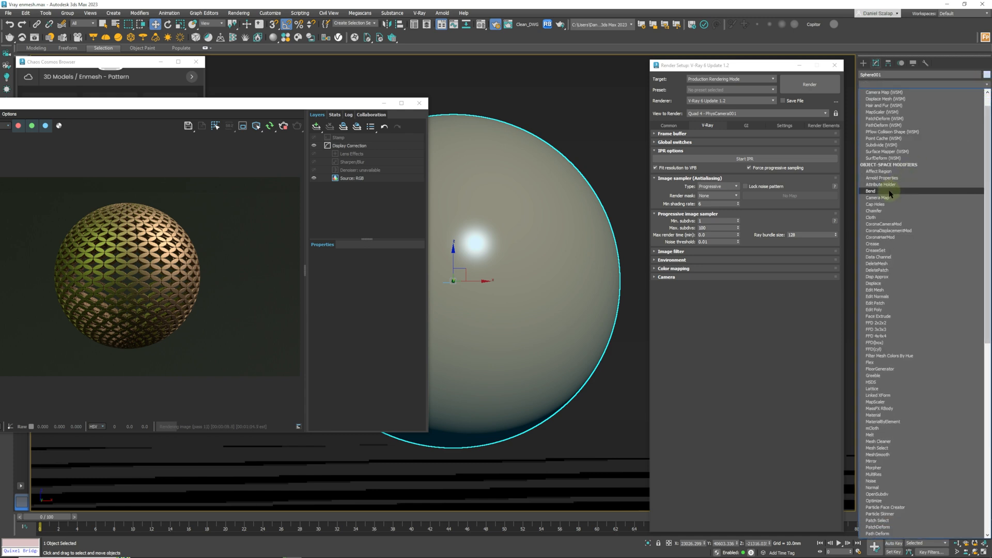
click(872, 191)
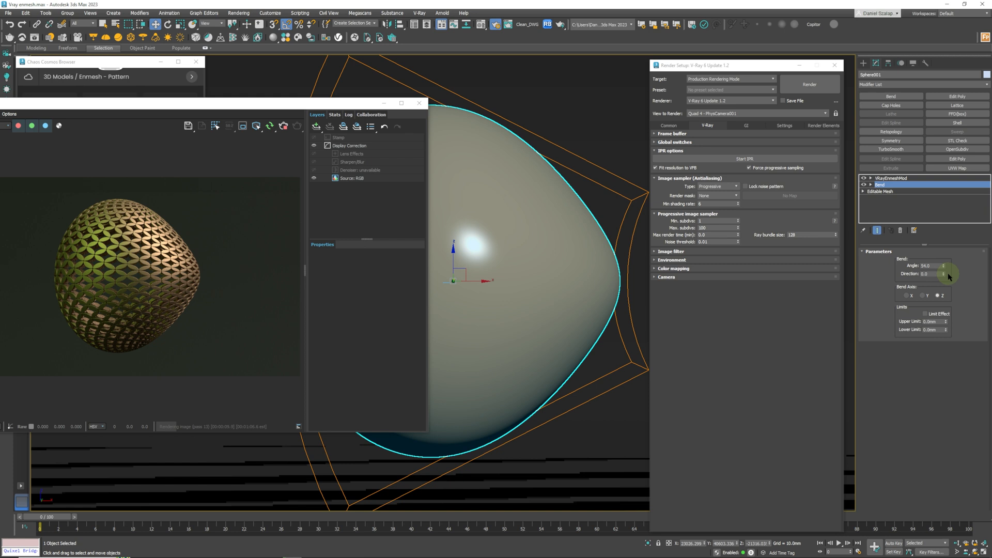
drag(944, 272, 943, 393)
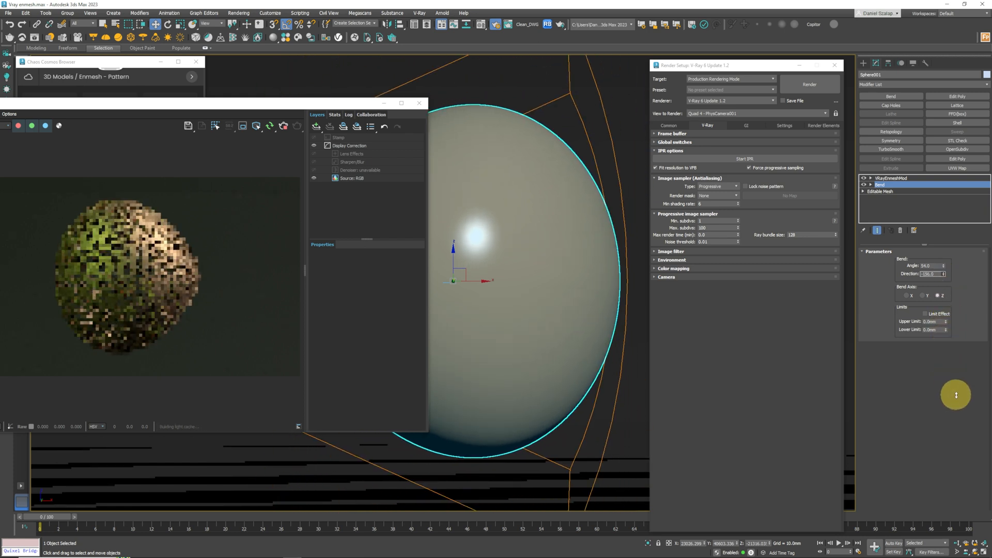